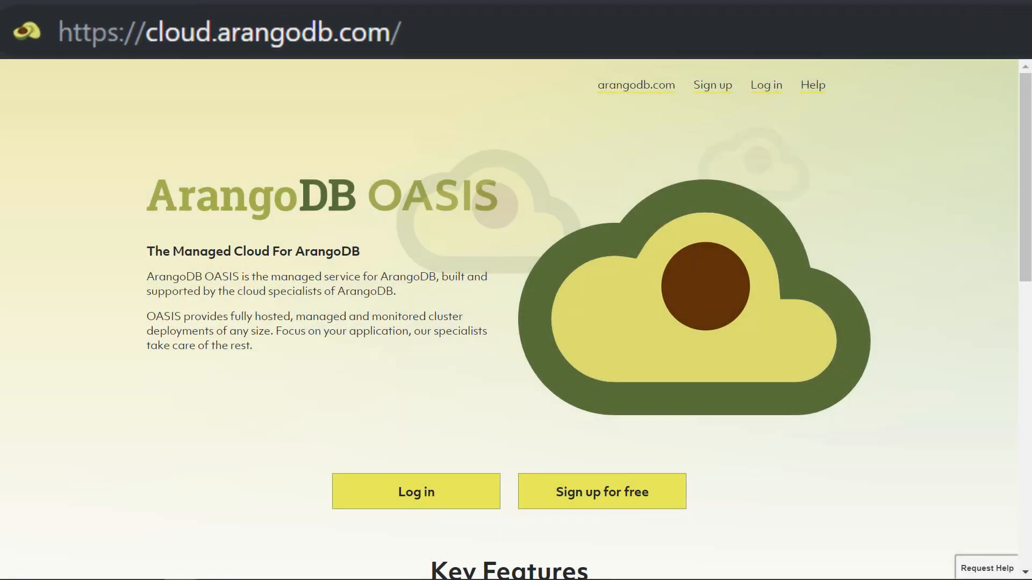
mouse_move(194, 98)
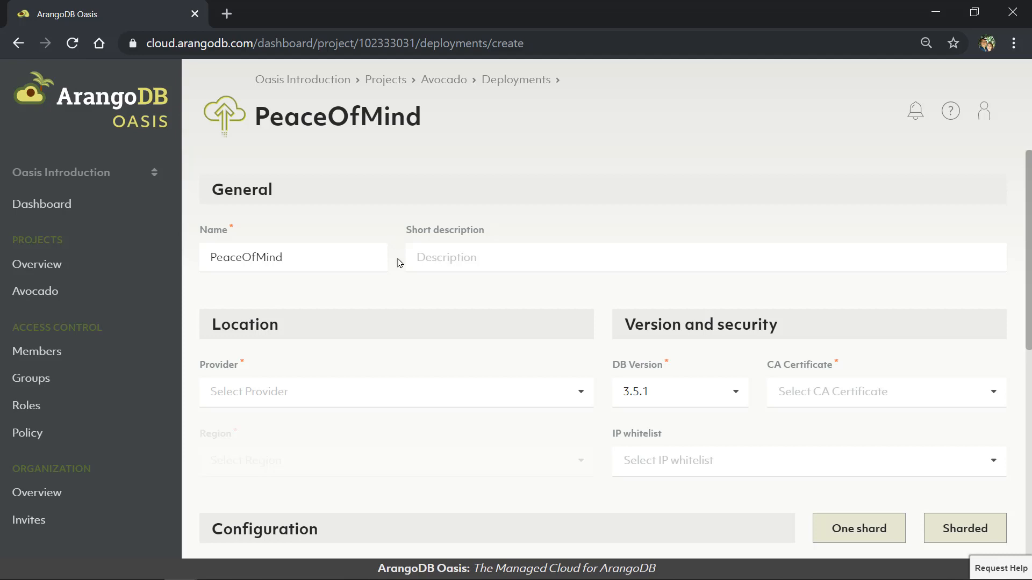
Set the PeaceOfMind deployment location to Amazon Web Services in Frankfurt, Germany.
click(395, 392)
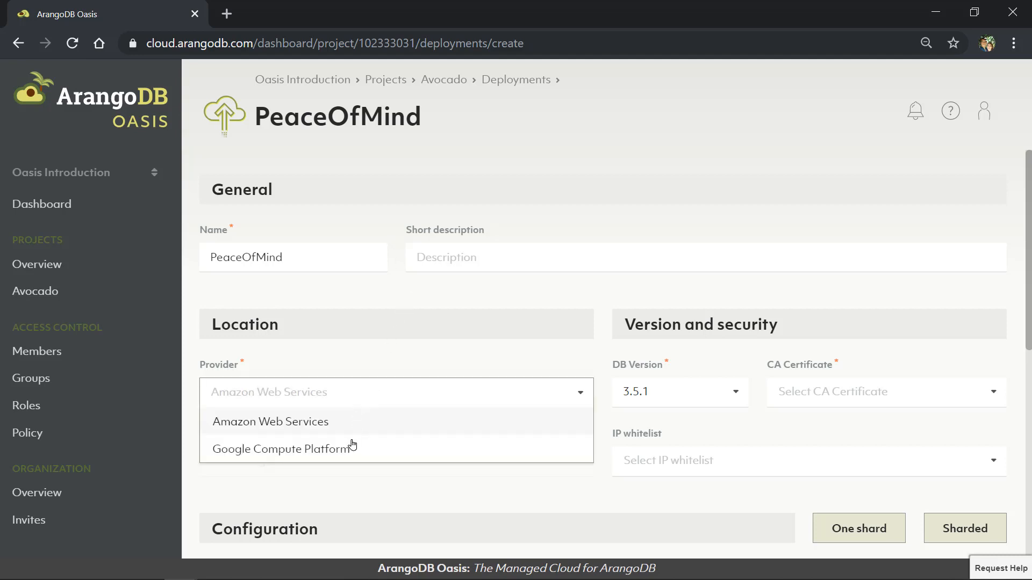
click(269, 422)
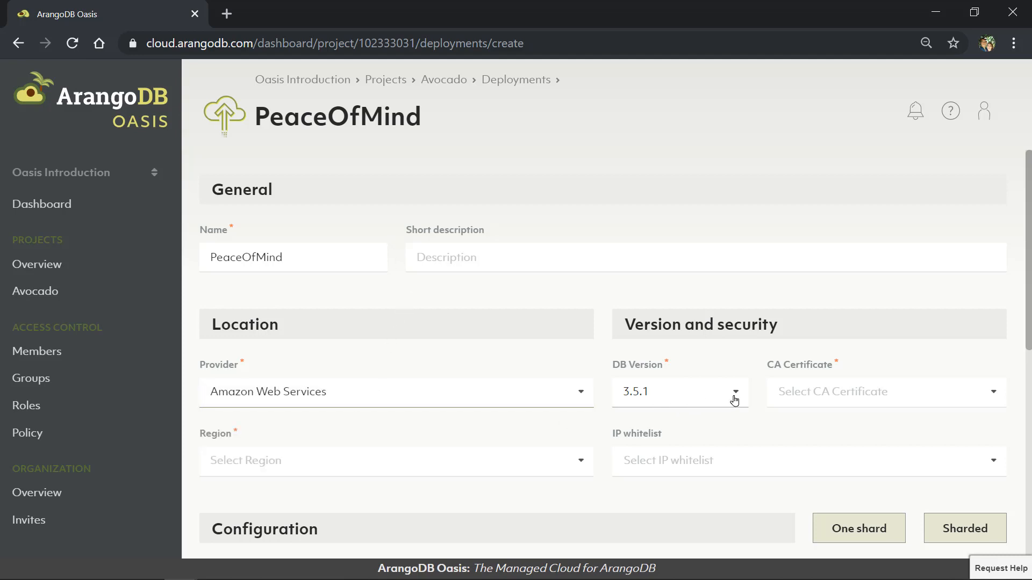
click(395, 460)
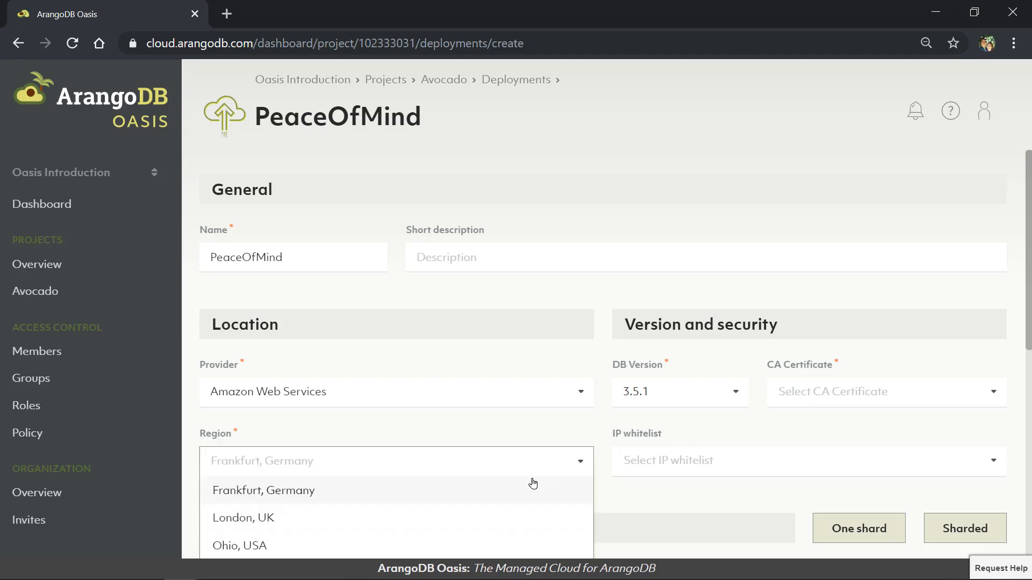
click(263, 490)
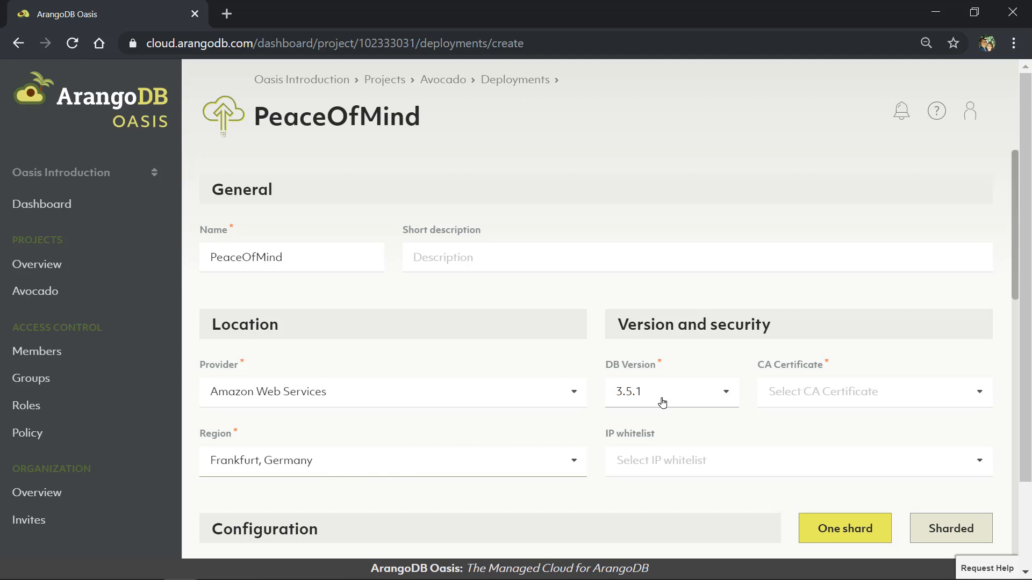
mouse_move(733, 450)
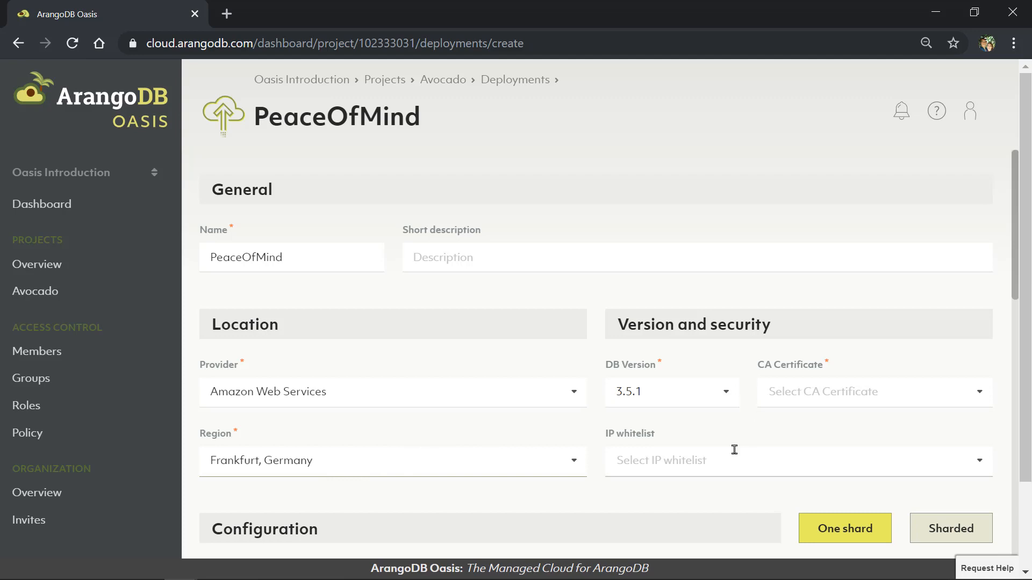
scroll(down, 3)
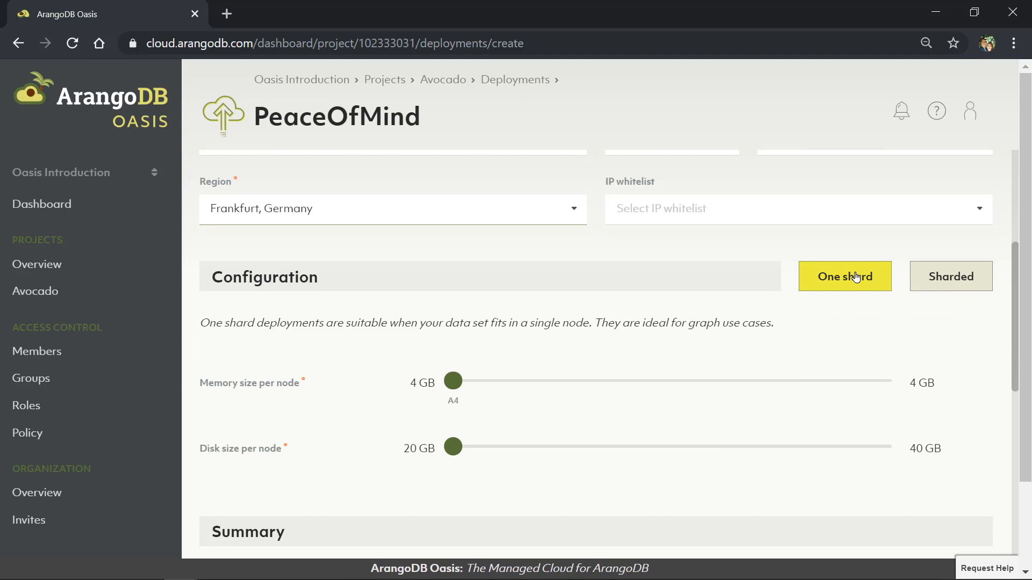
mouse_move(958, 275)
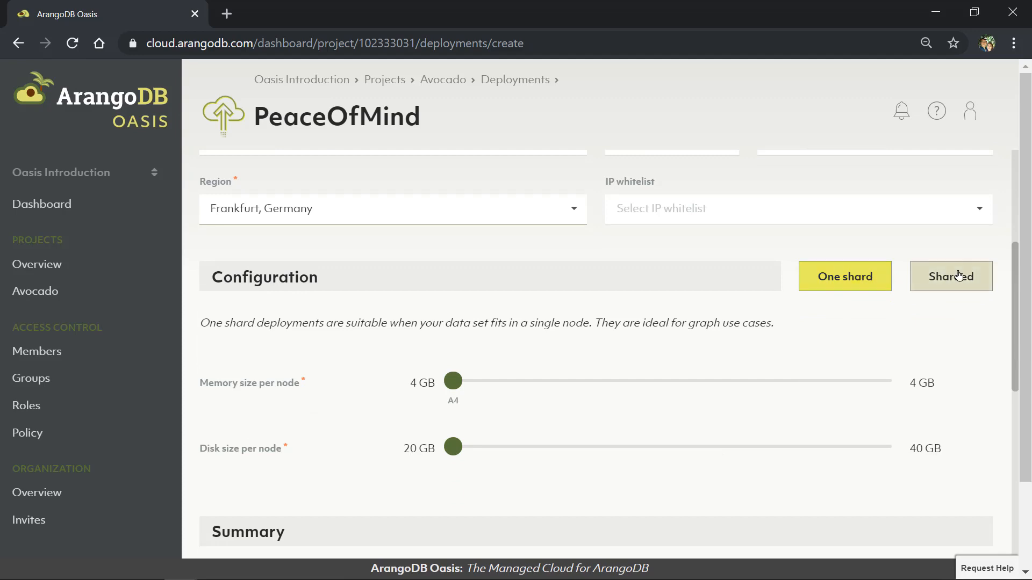
click(950, 275)
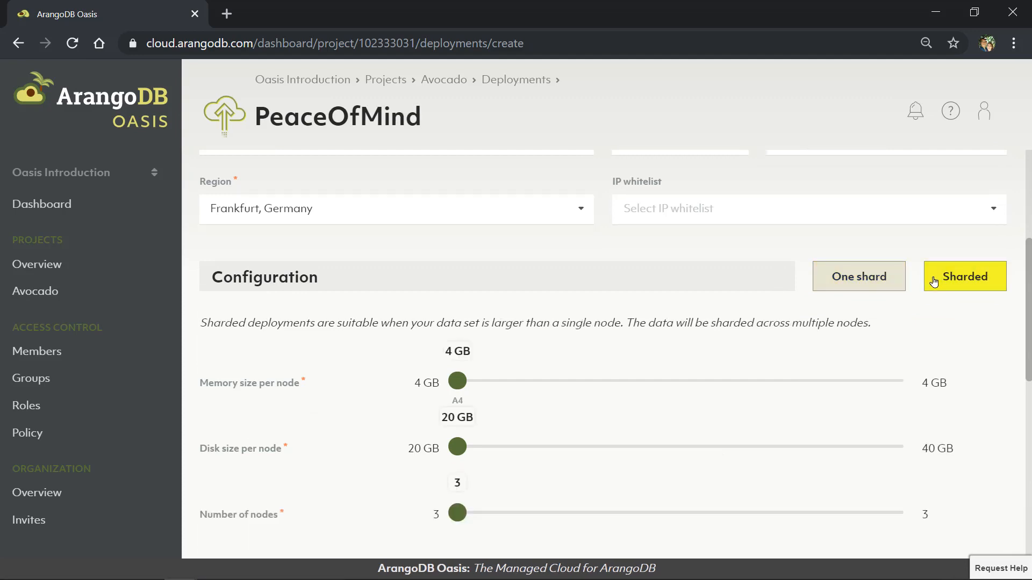
click(858, 276)
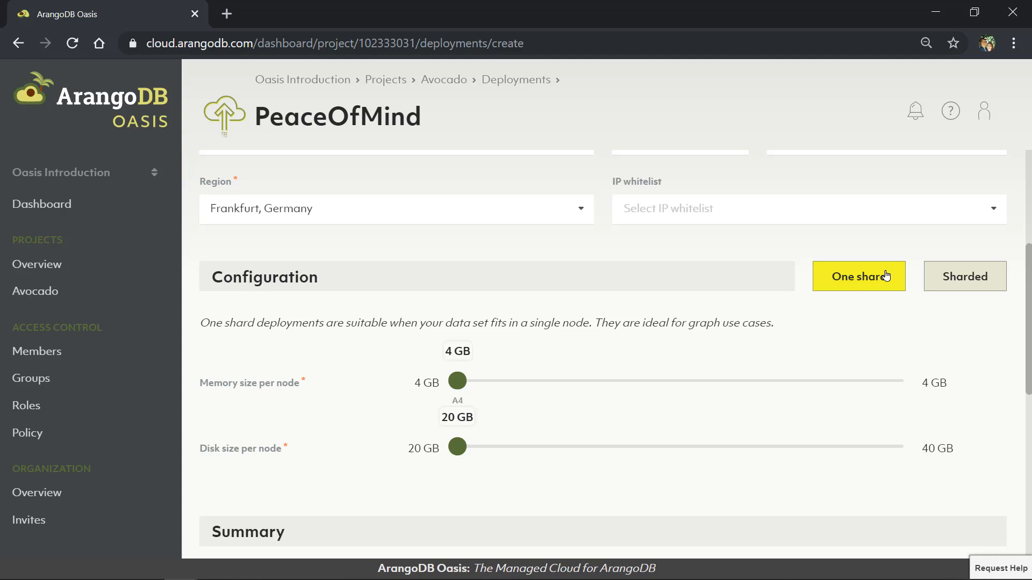
mouse_move(111, 345)
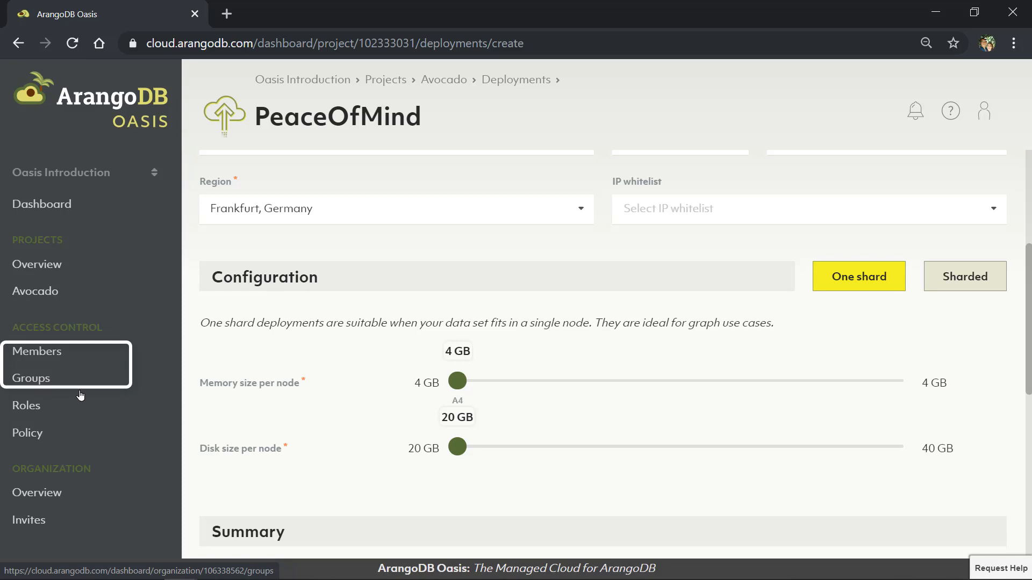
mouse_move(53, 193)
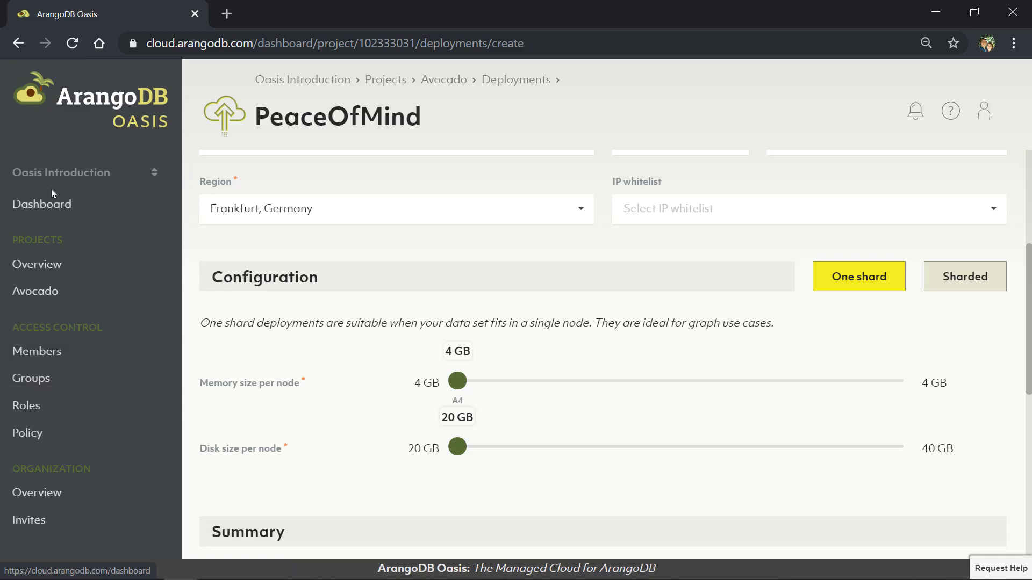
Go to the organization dashboard and view its empty Invites list.
click(41, 204)
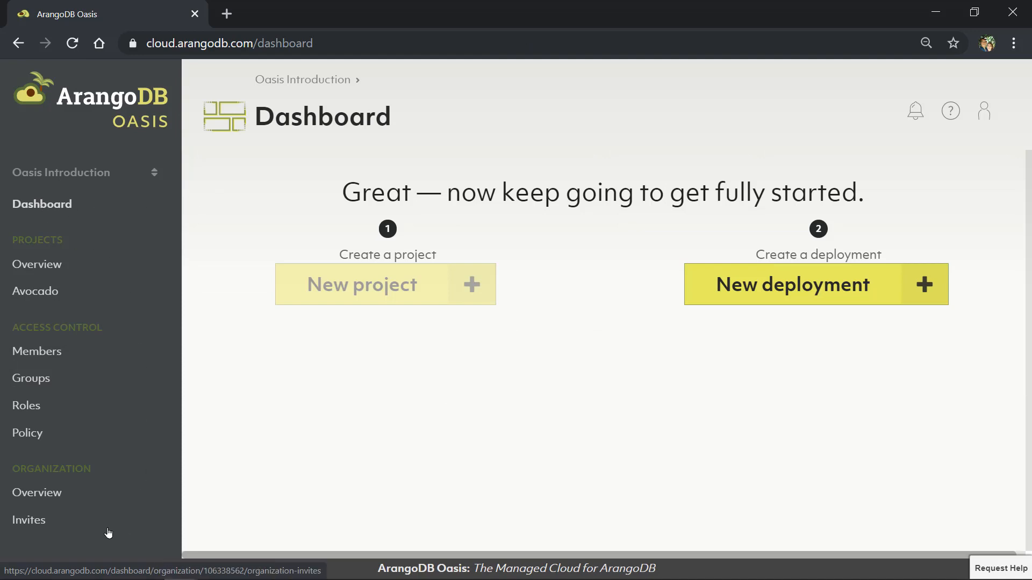
click(29, 520)
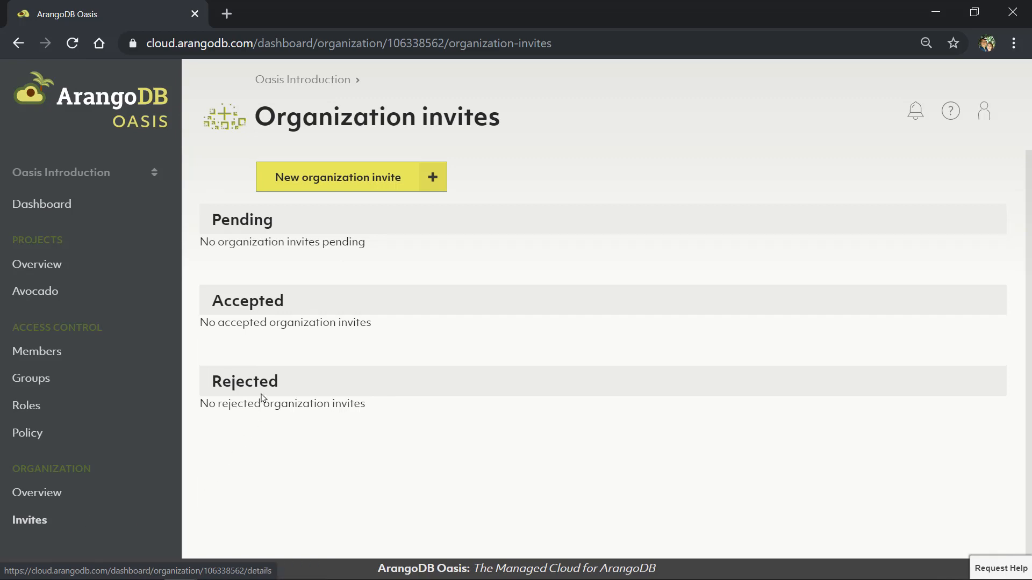
mouse_move(36, 263)
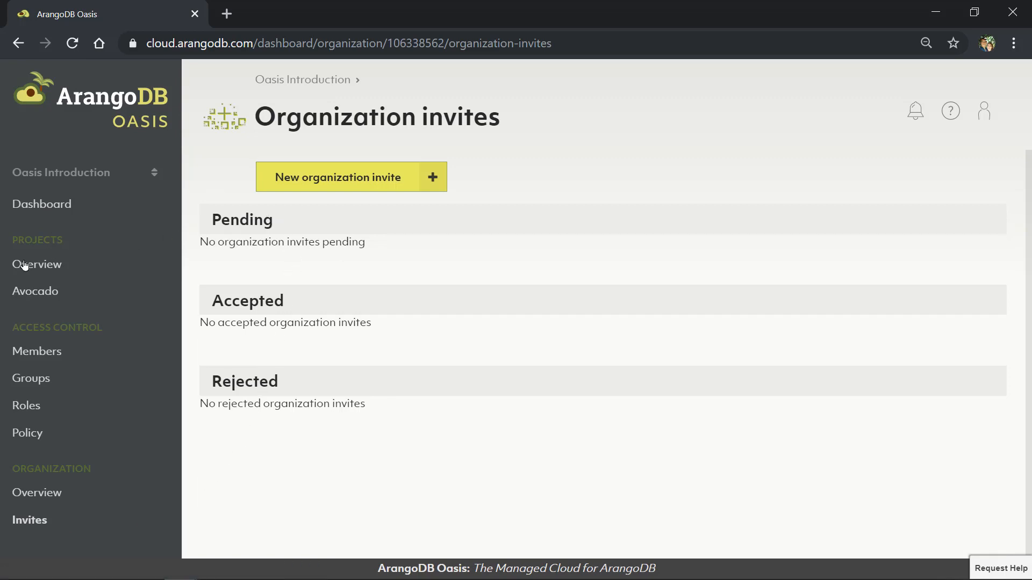
Open the Projects overview listing the Avocado project.
click(37, 264)
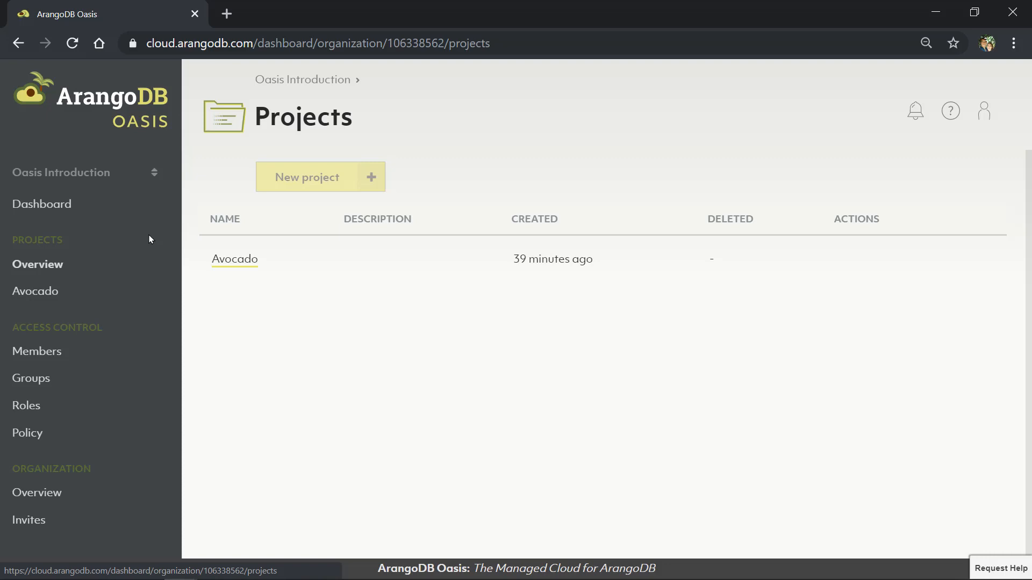
mouse_move(234, 259)
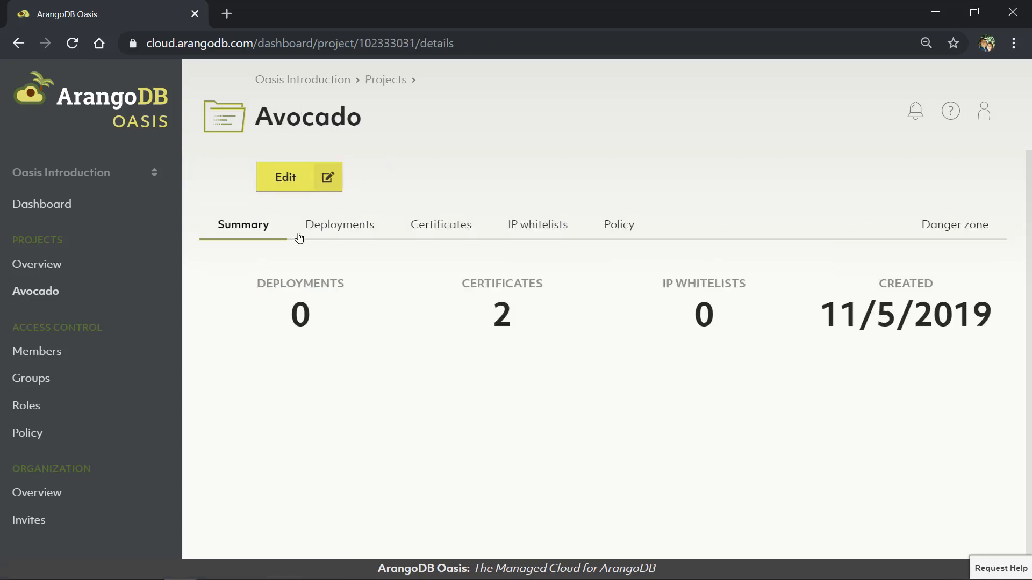
mouse_move(618, 232)
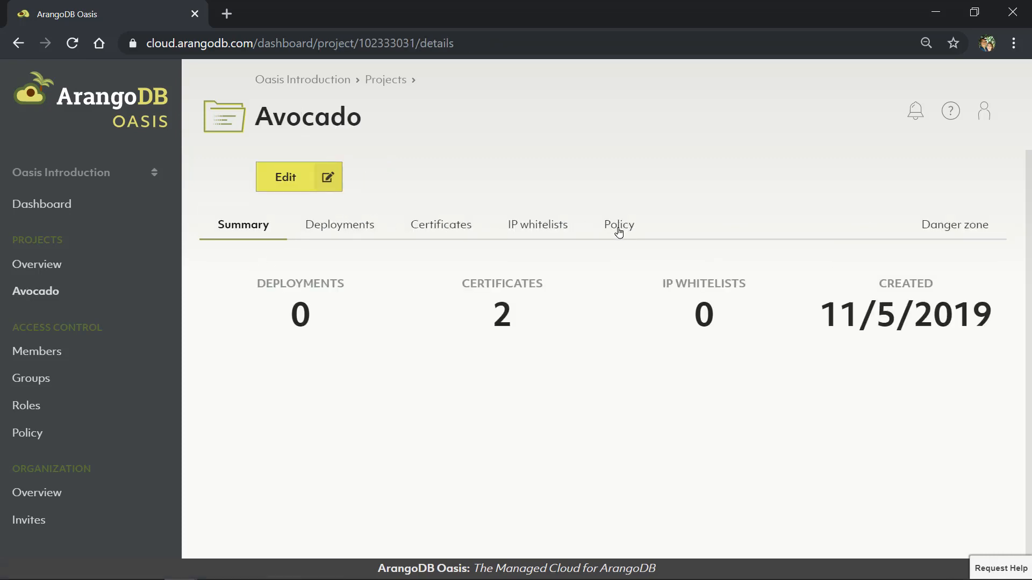
Review the Avocado project's Policy, Certificates, then its empty IP whitelists.
click(618, 225)
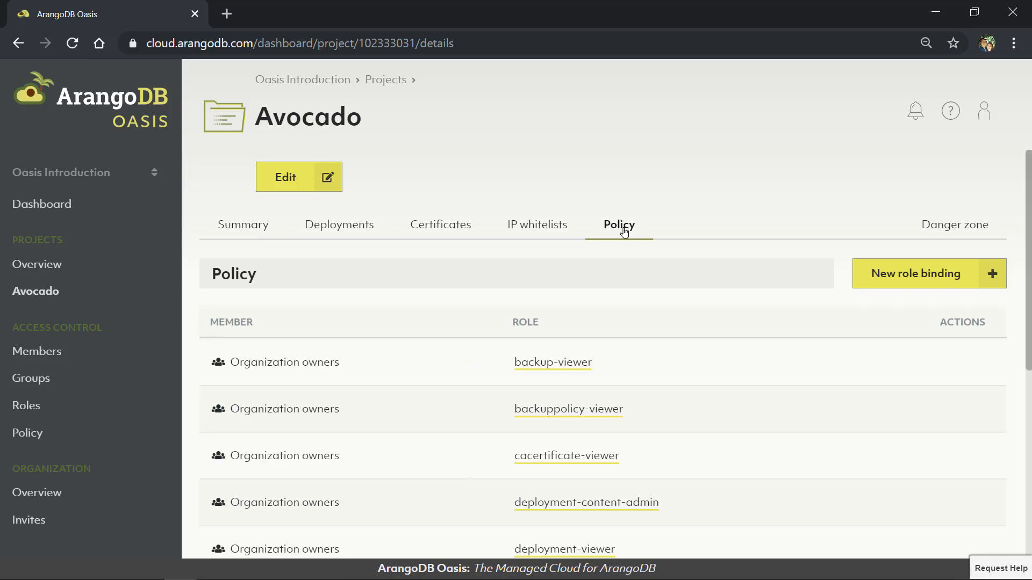
mouse_move(421, 230)
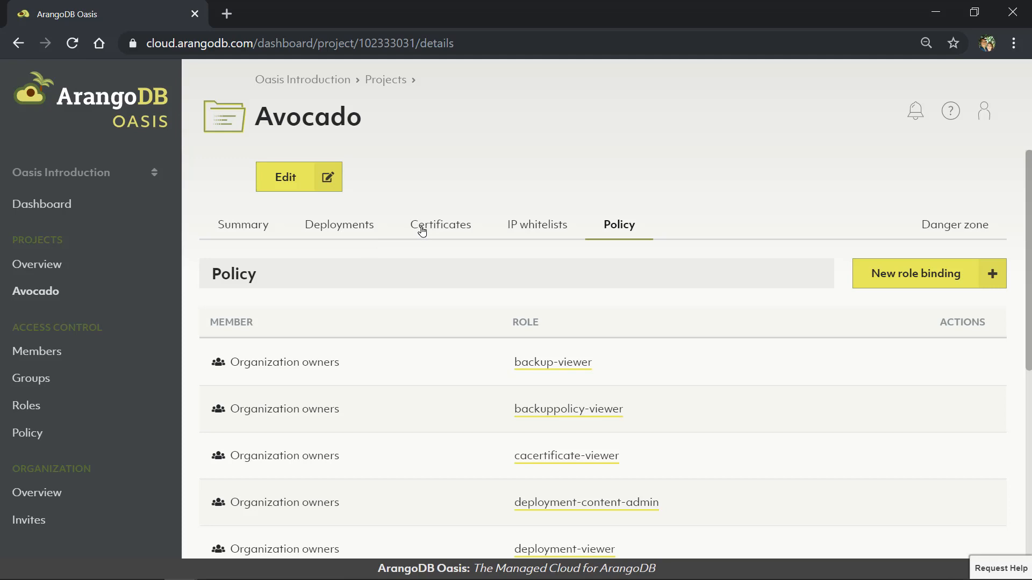
click(441, 225)
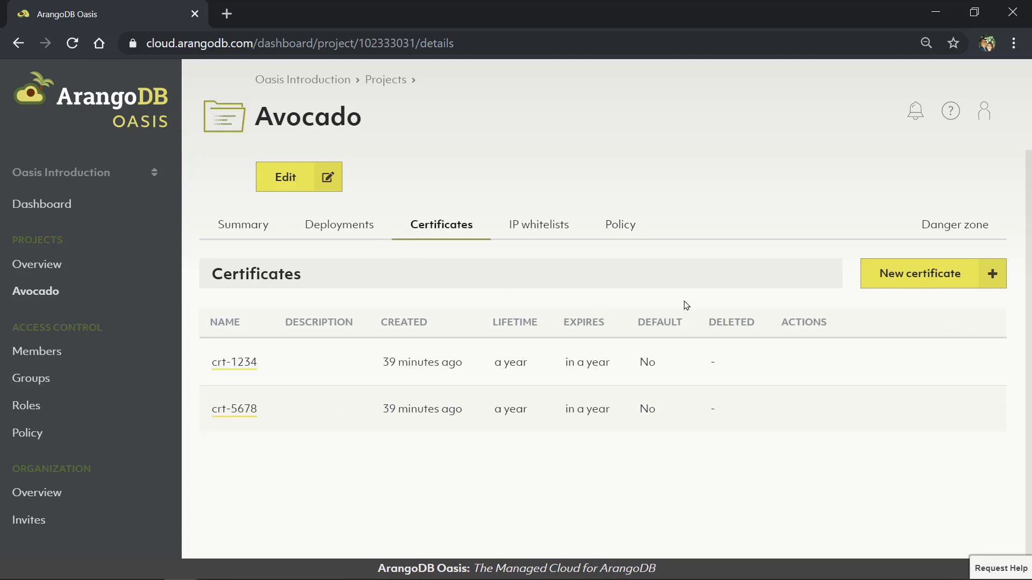
mouse_move(648, 259)
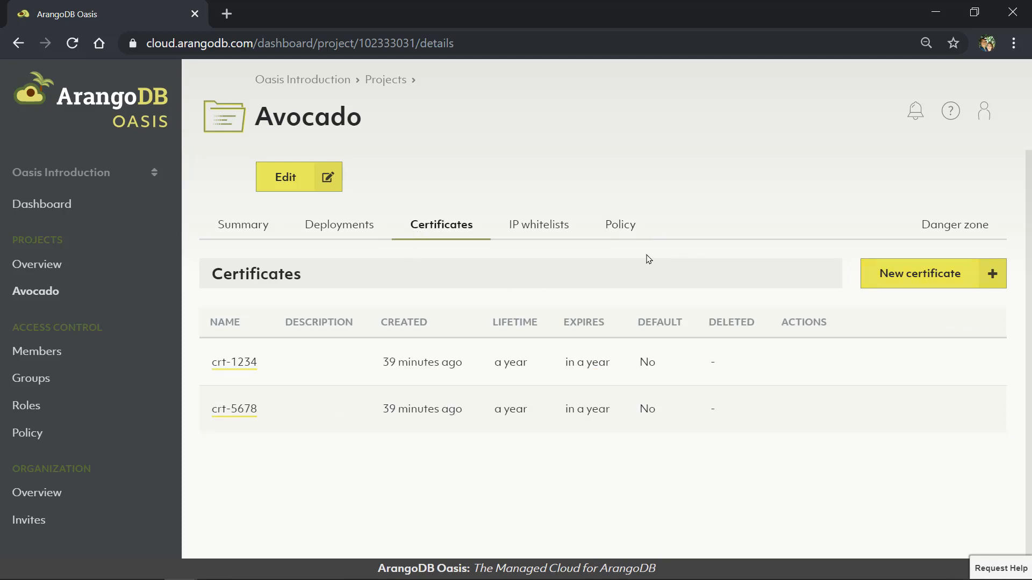
click(537, 225)
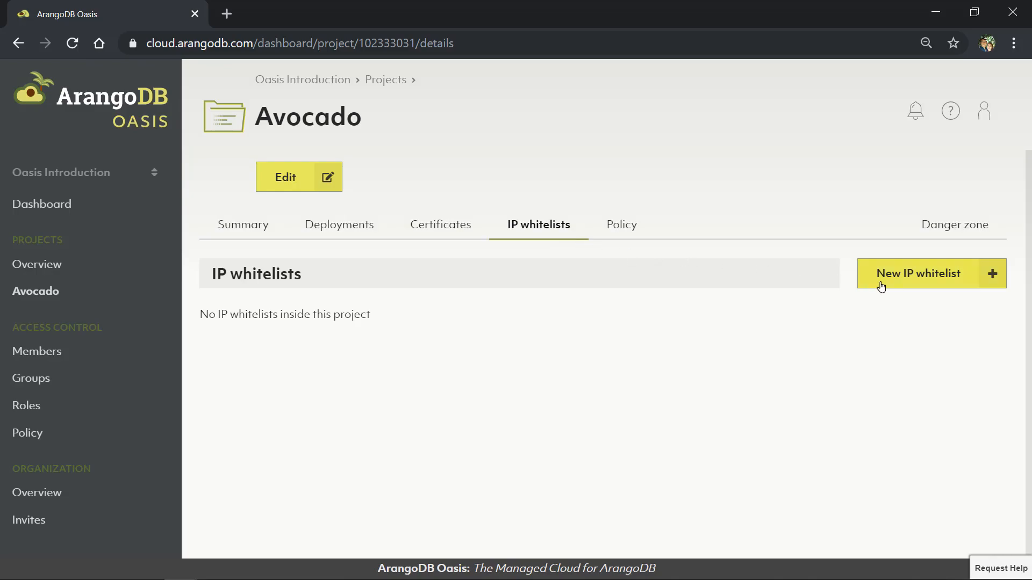